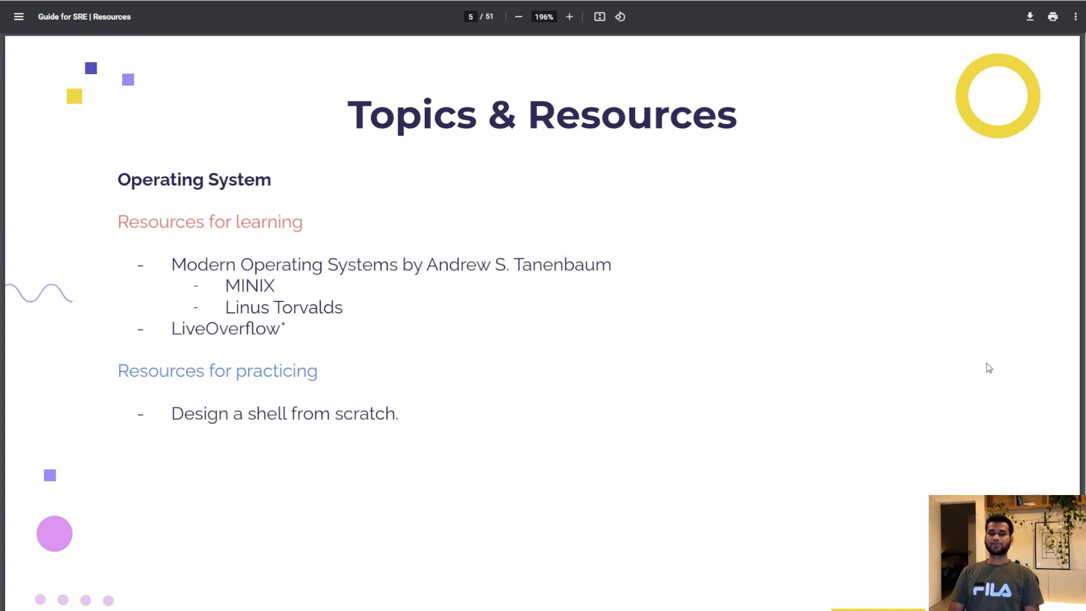
mouse_move(999, 257)
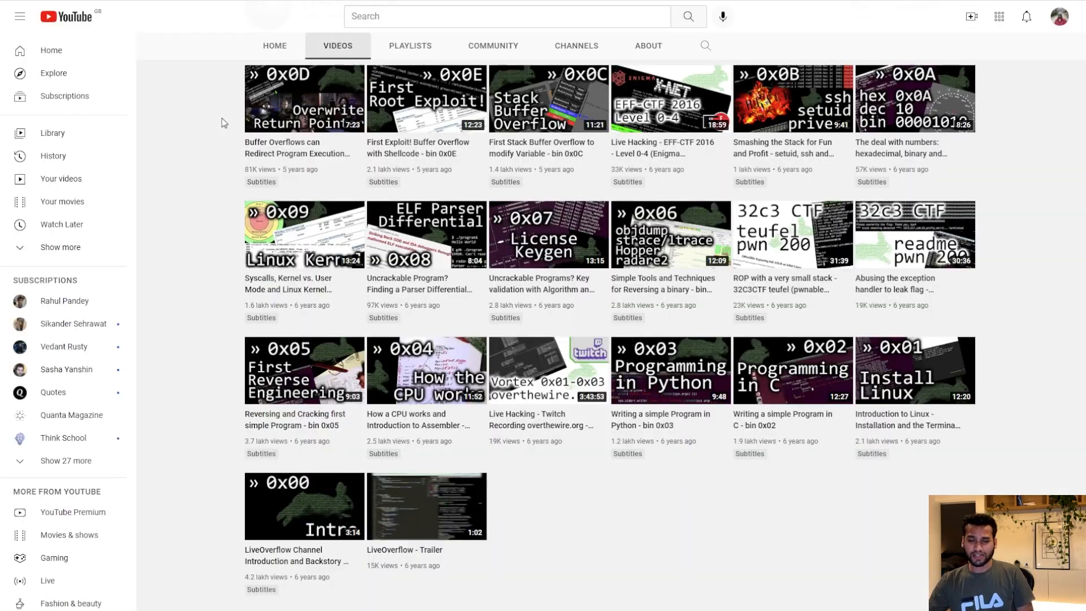
mouse_move(733, 526)
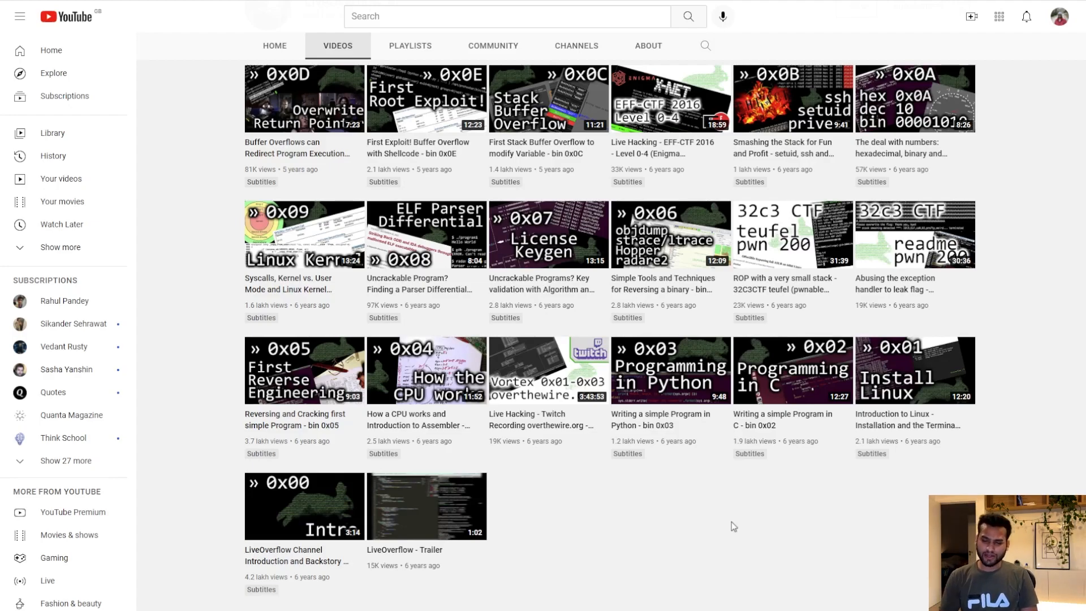
mouse_move(827, 505)
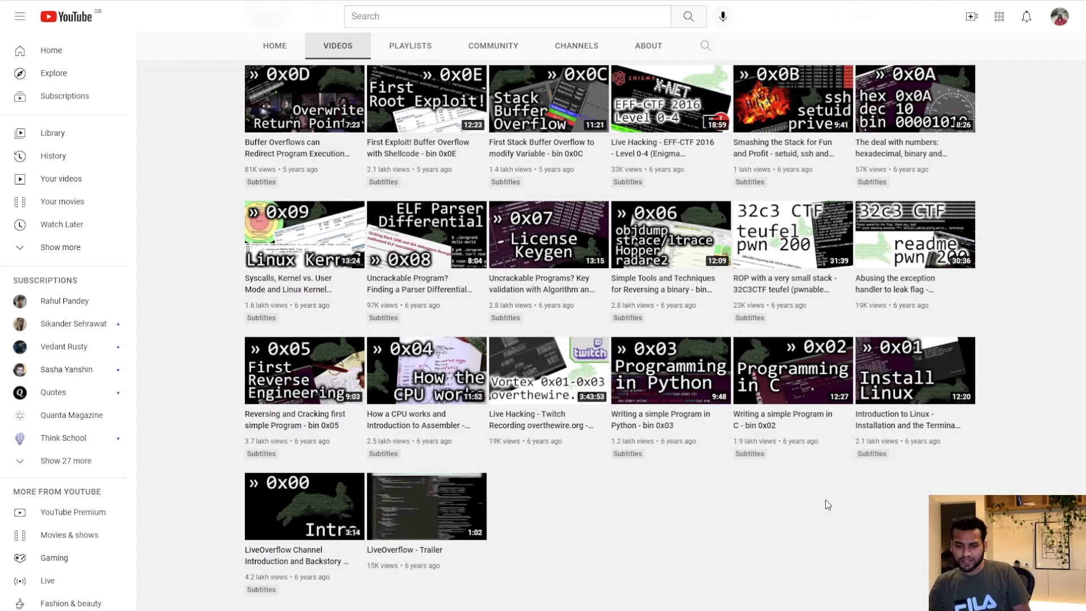
mouse_move(813, 517)
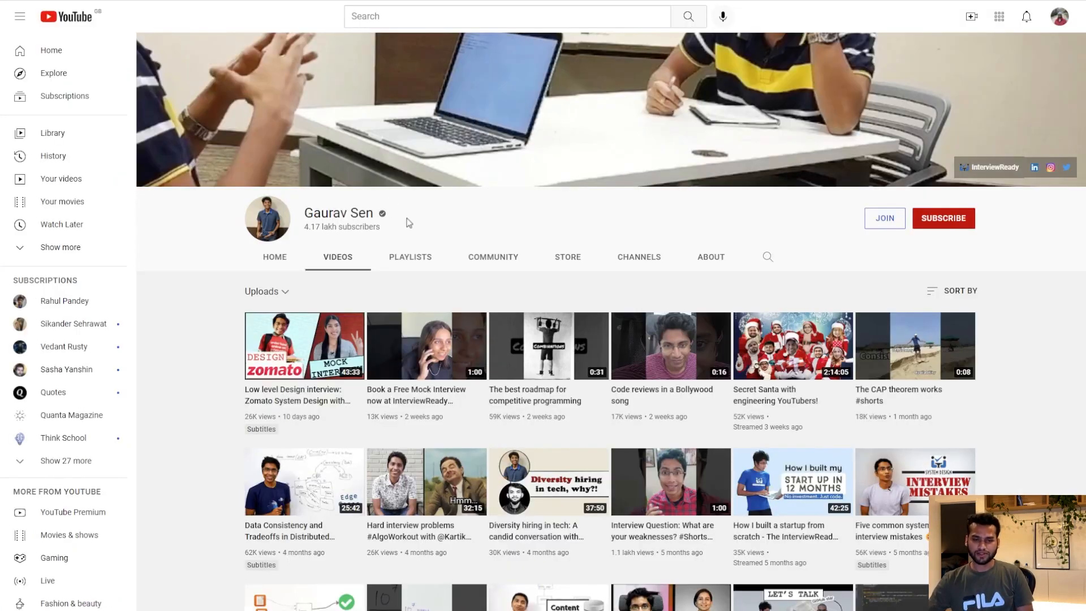
Step: Scroll the channel's system design videos, then return to the resources deck
scroll("down", 3)
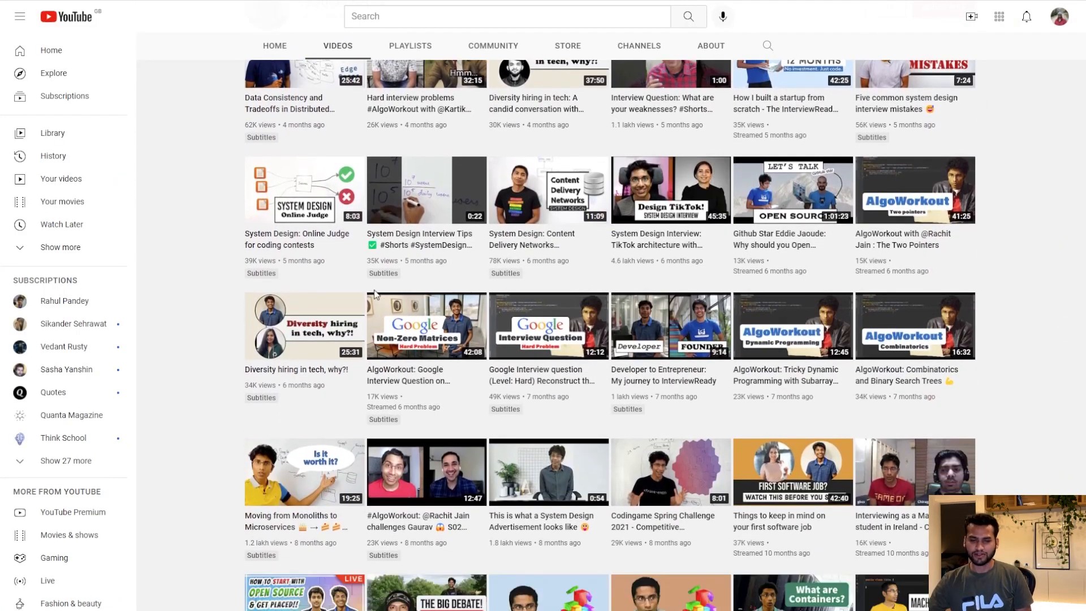
scroll("down", 3)
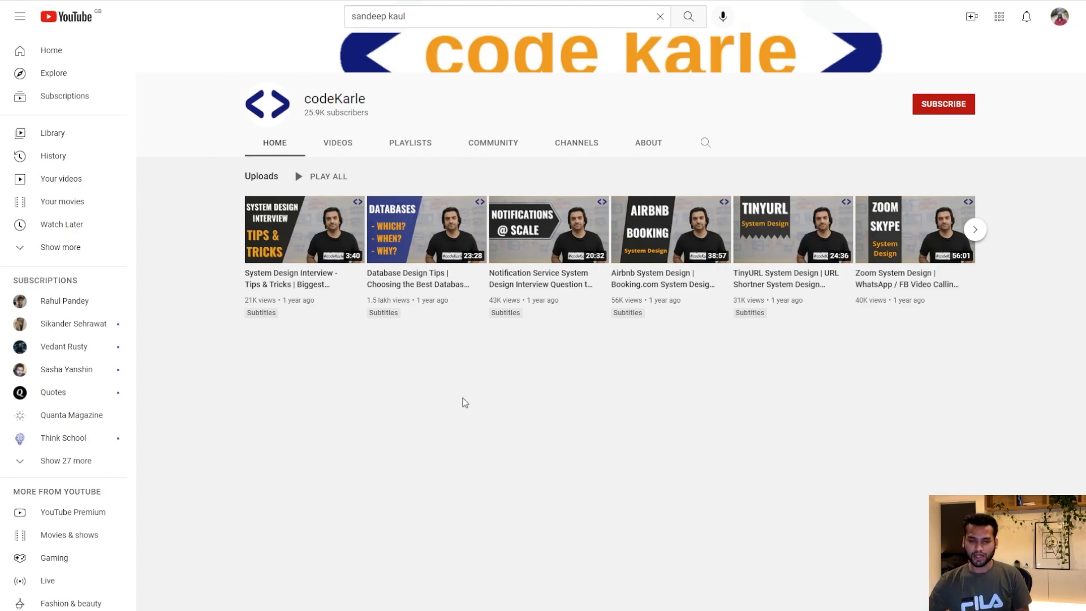
mouse_move(439, 404)
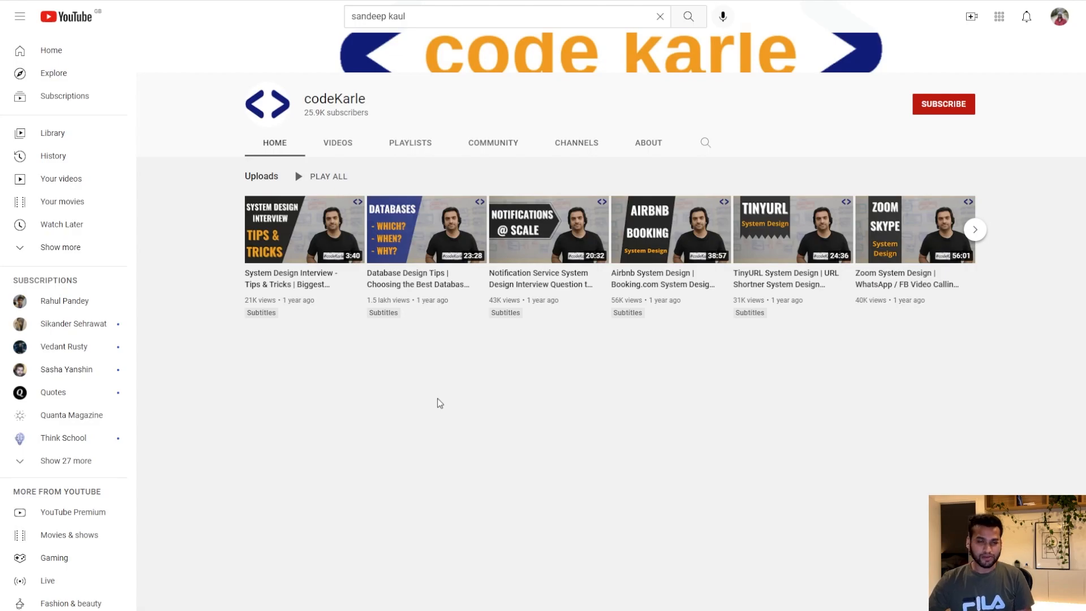
left_click(338, 143)
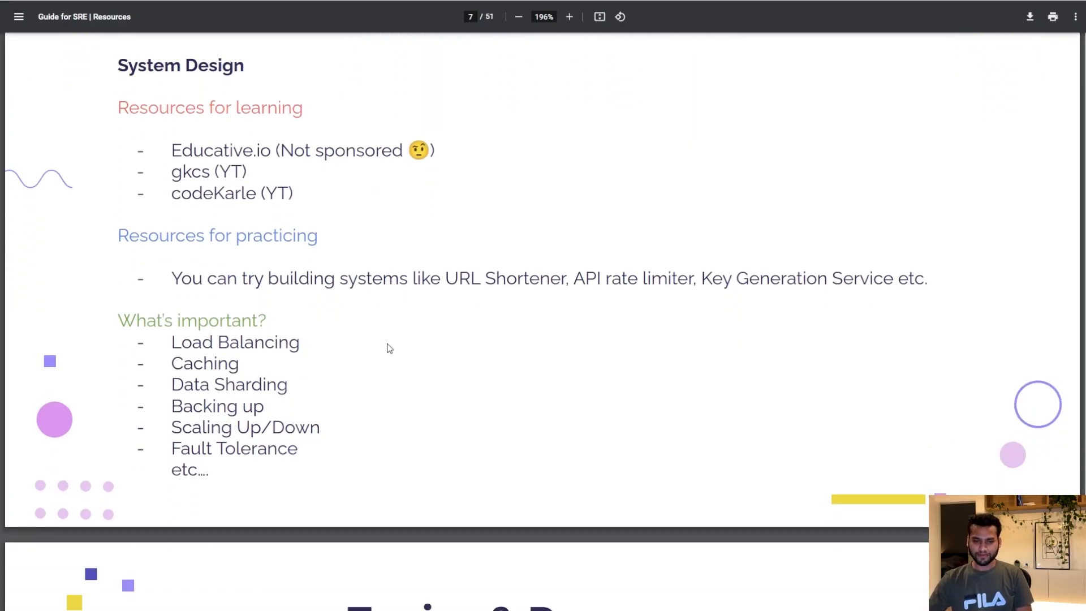
scroll("down", 3)
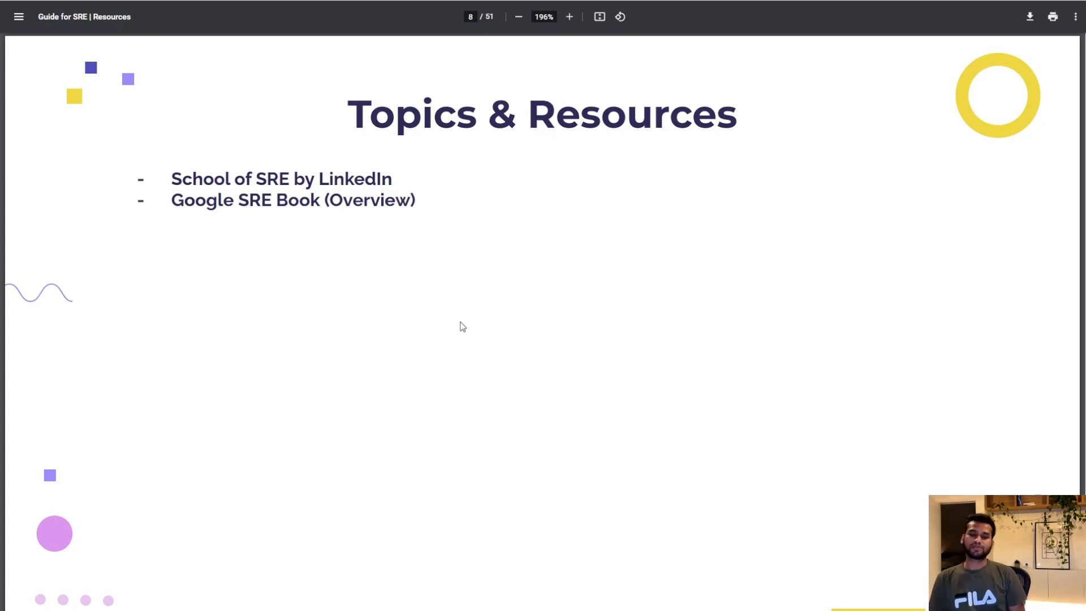
mouse_move(442, 271)
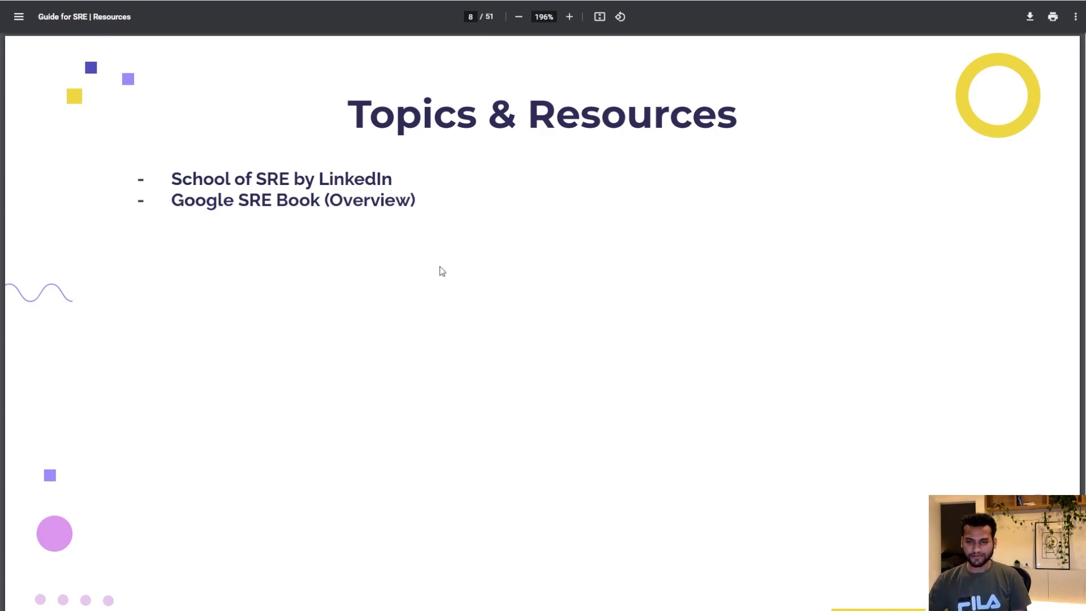
left_click(282, 179)
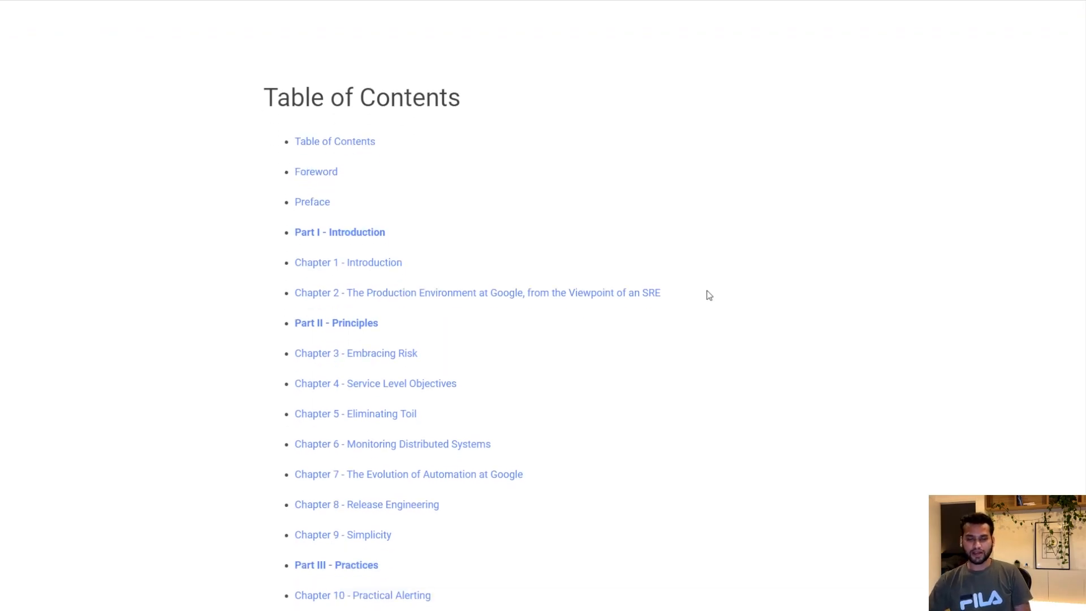
Step: Scroll the SRE Book contents through Parts III–V and the appendices
scroll("down", 3)
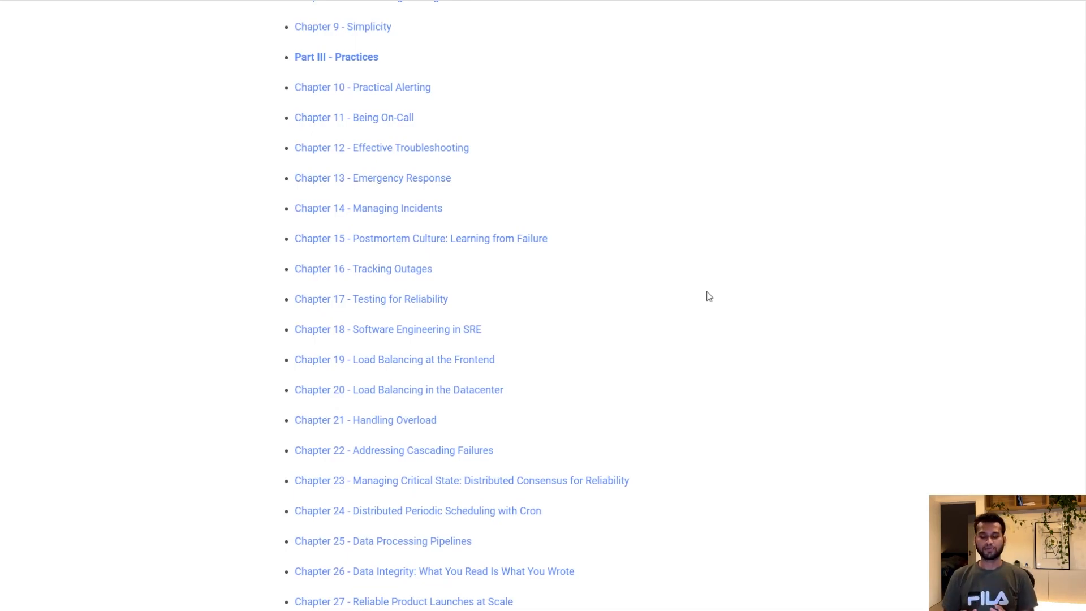
scroll("down", 3)
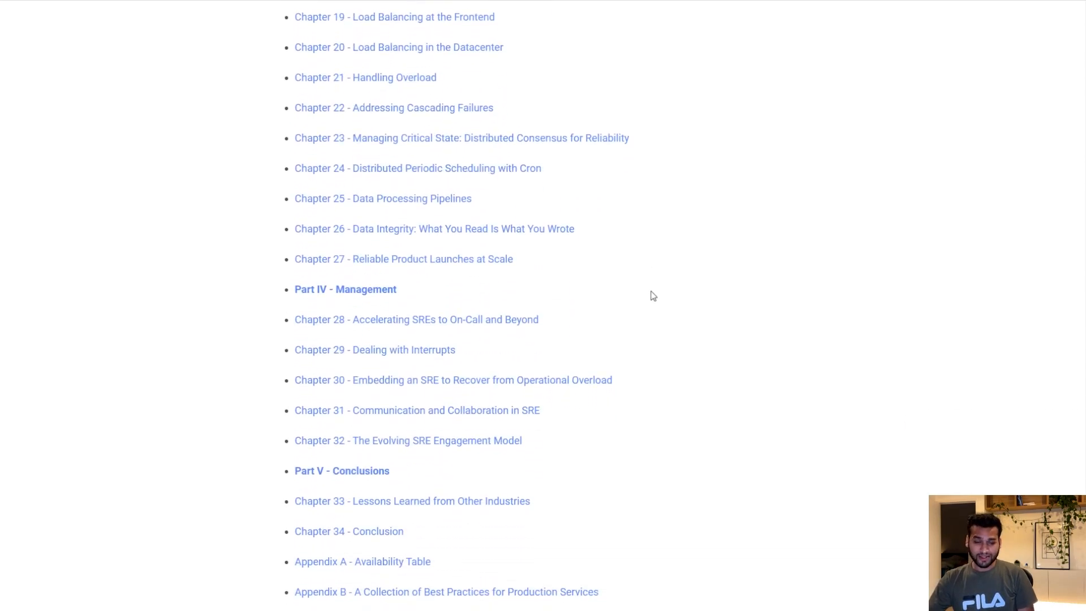
scroll("down", 3)
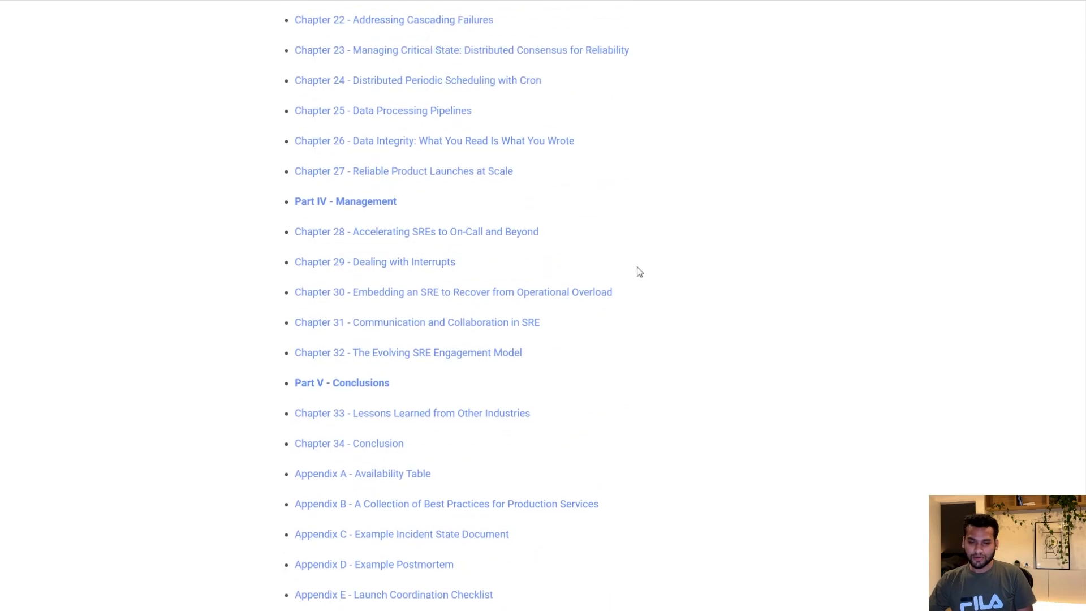
scroll("up", 3)
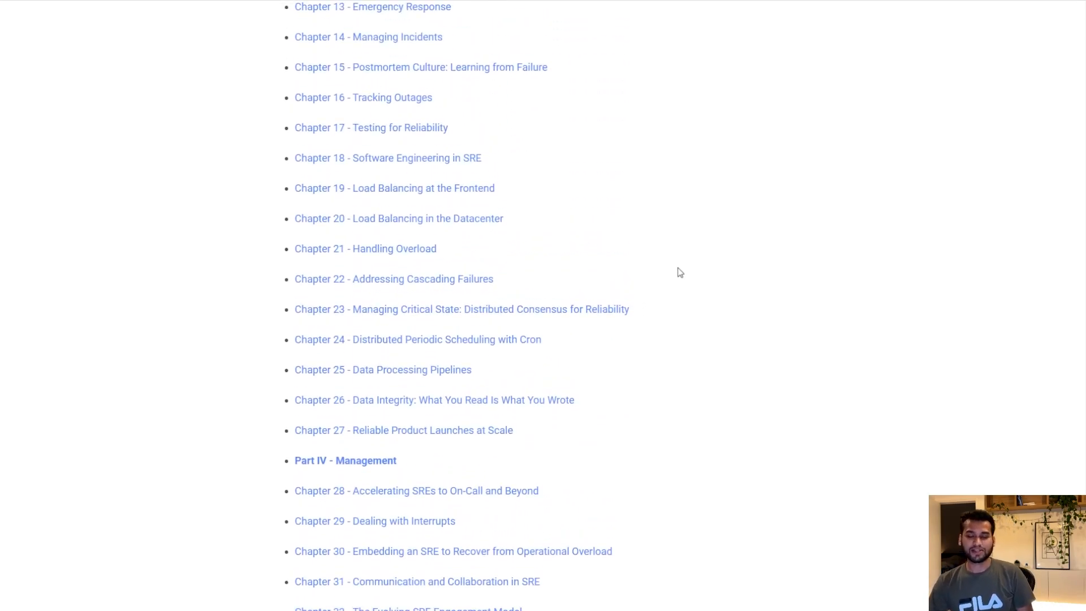
mouse_move(404, 164)
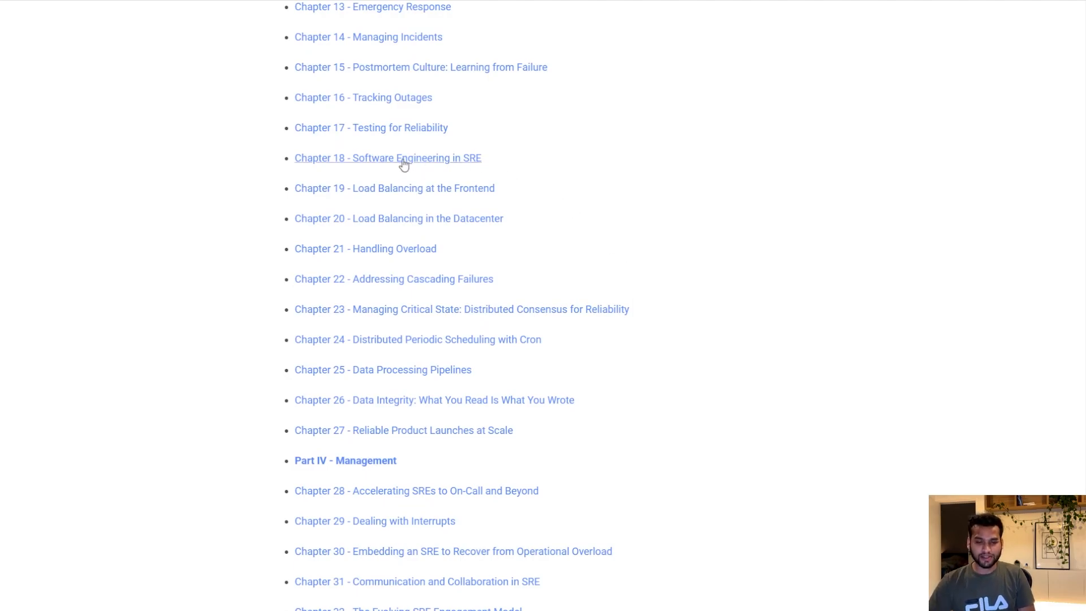
mouse_move(450, 166)
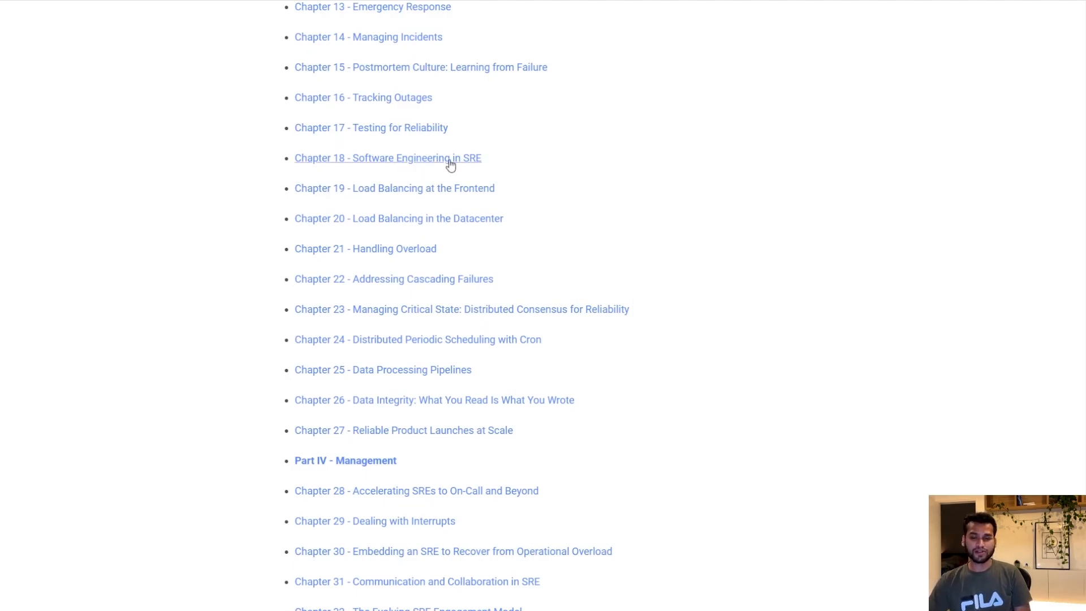
Step: Open Chapter 18, Software Engineering in SRE, and read its introduction
left_click(387, 160)
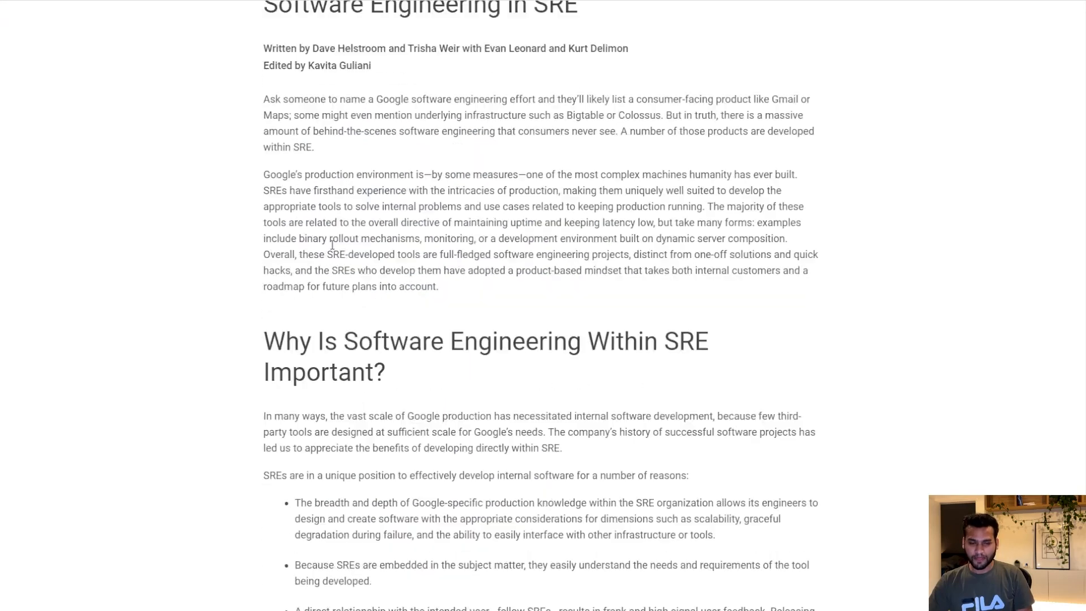
scroll("down", 3)
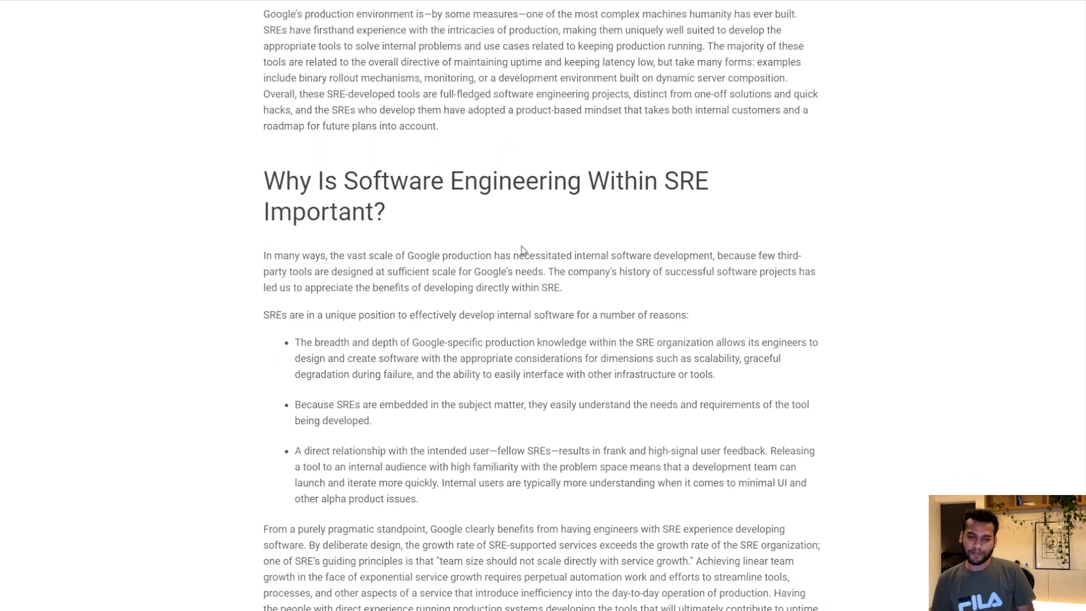
mouse_move(623, 262)
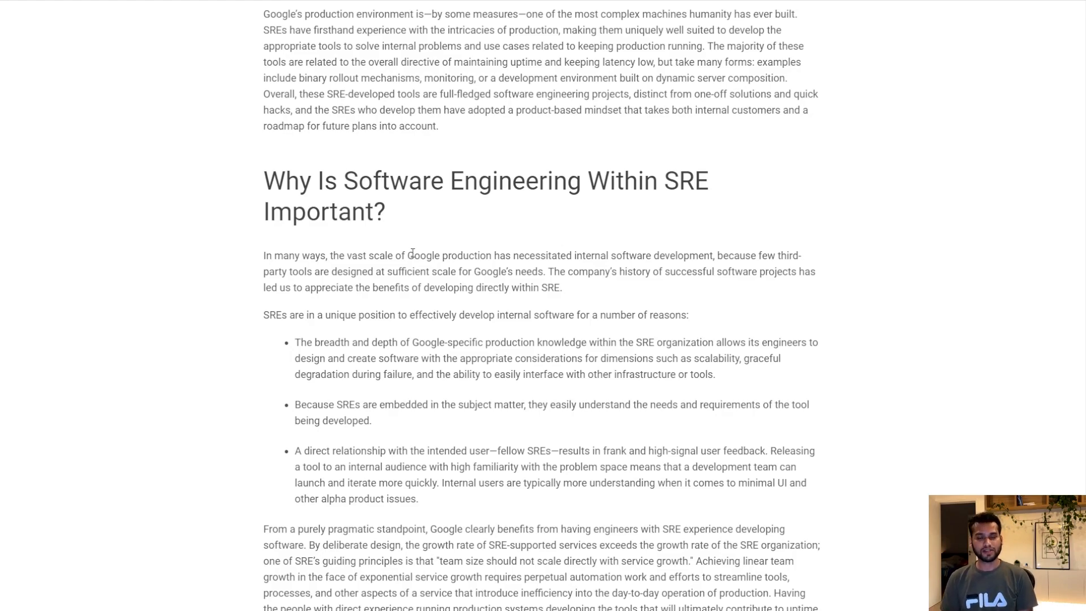
mouse_move(387, 125)
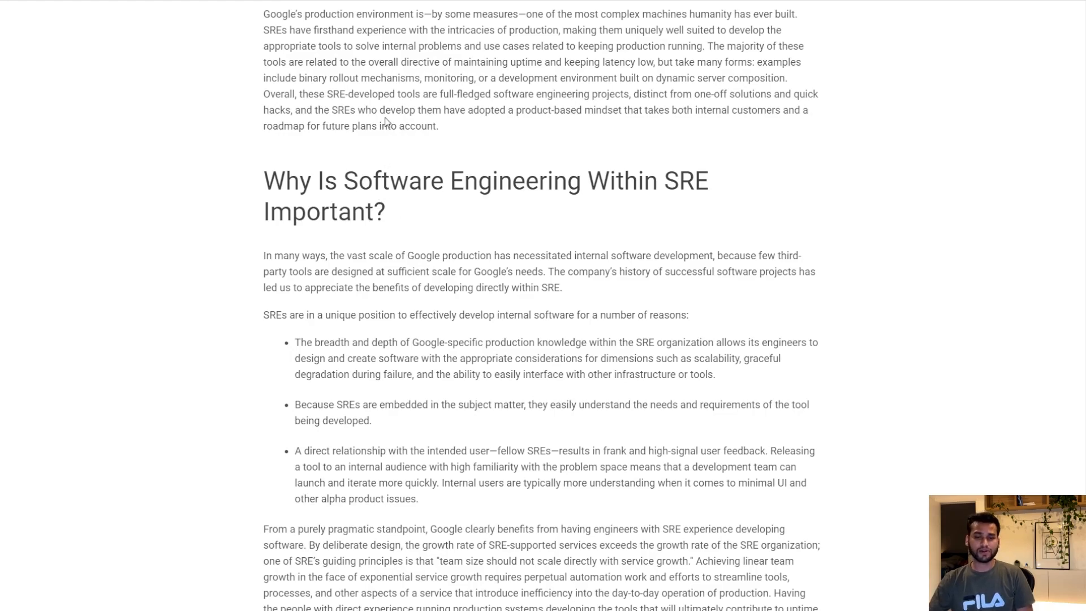
mouse_move(367, 104)
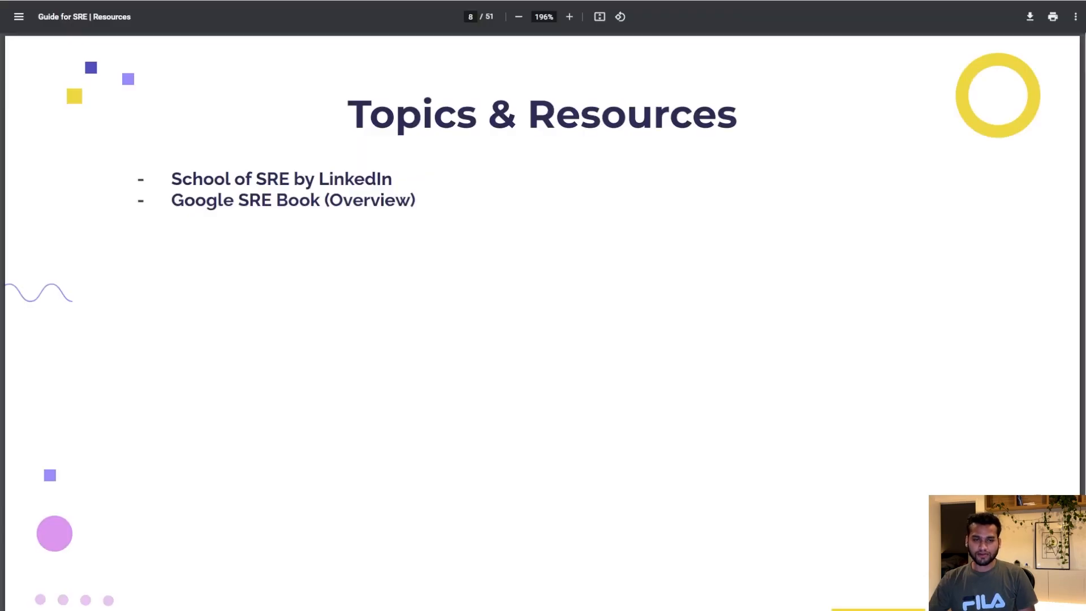
mouse_move(310, 251)
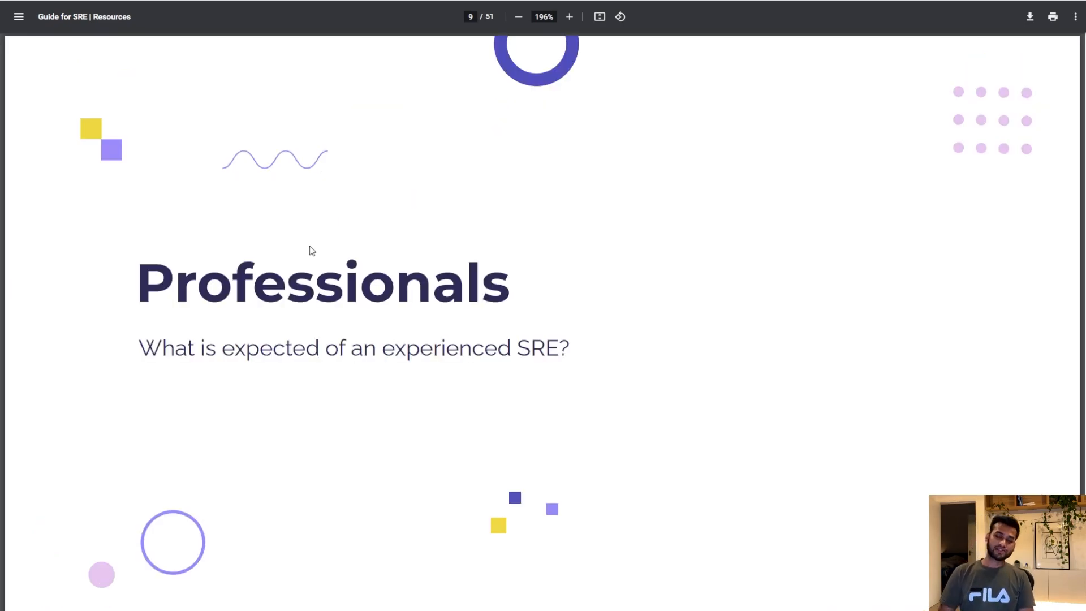
Step: Advance past the Professionals title slide to page 10, Topics & Resources
scroll("down", 3)
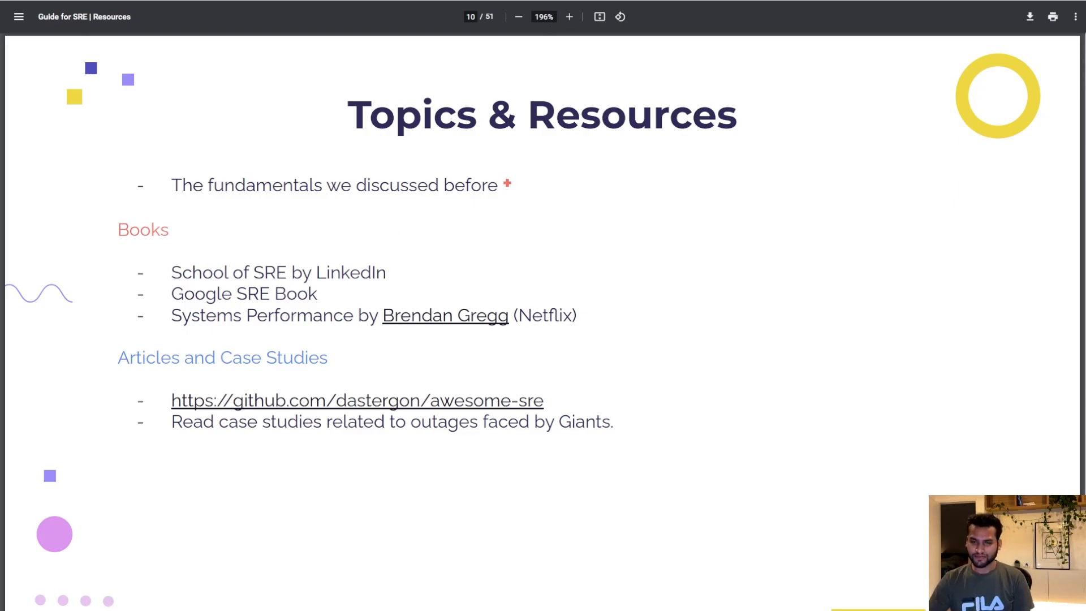
Step: Open Brendan Gregg's Systems Performance 2nd Edition post from the slide link
left_click(445, 316)
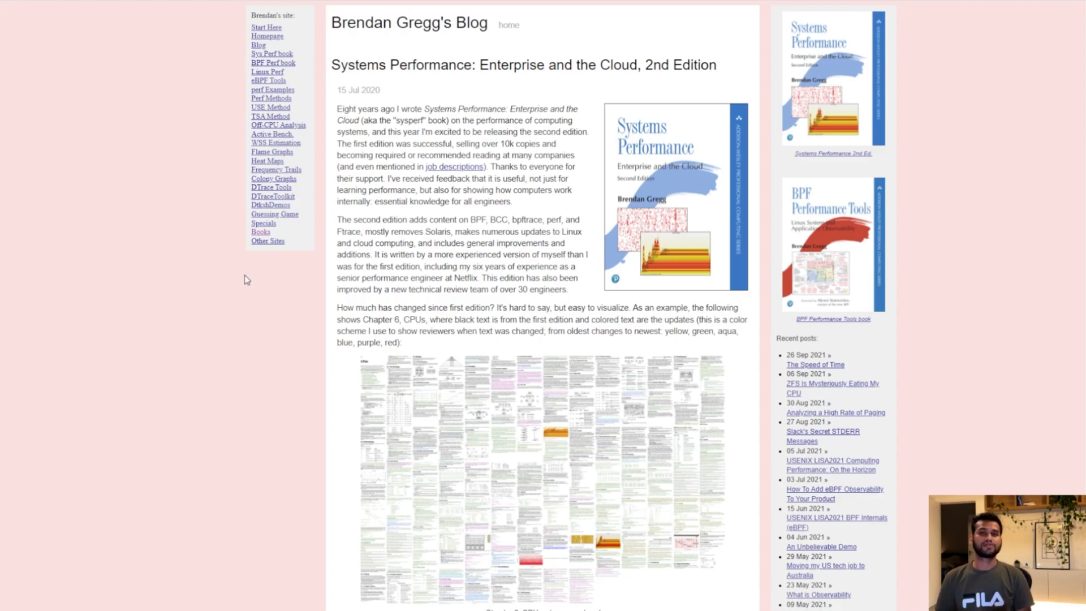
mouse_move(390, 247)
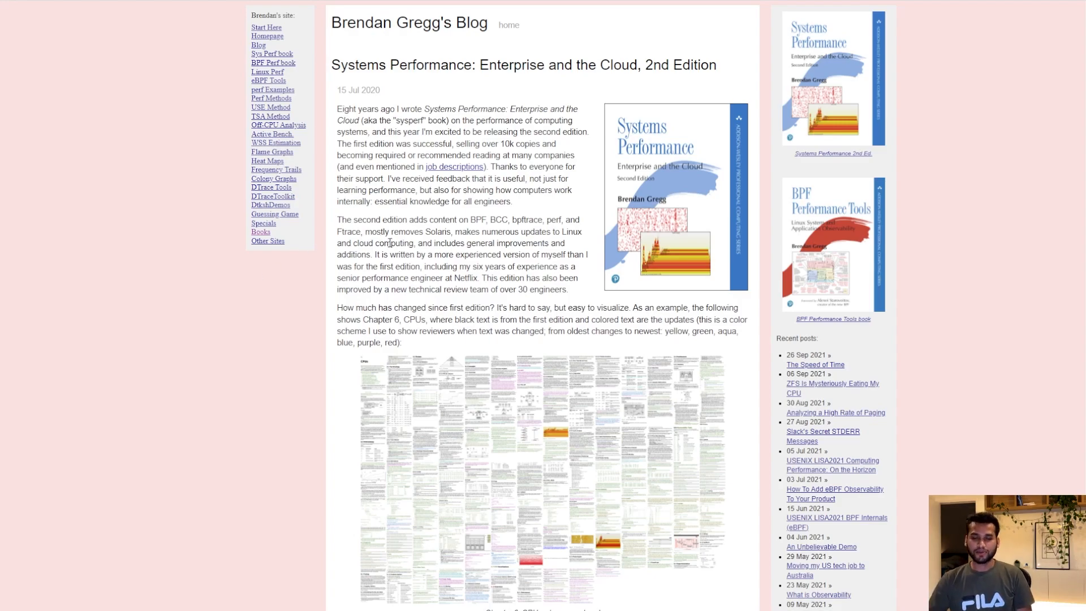
scroll("down", 3)
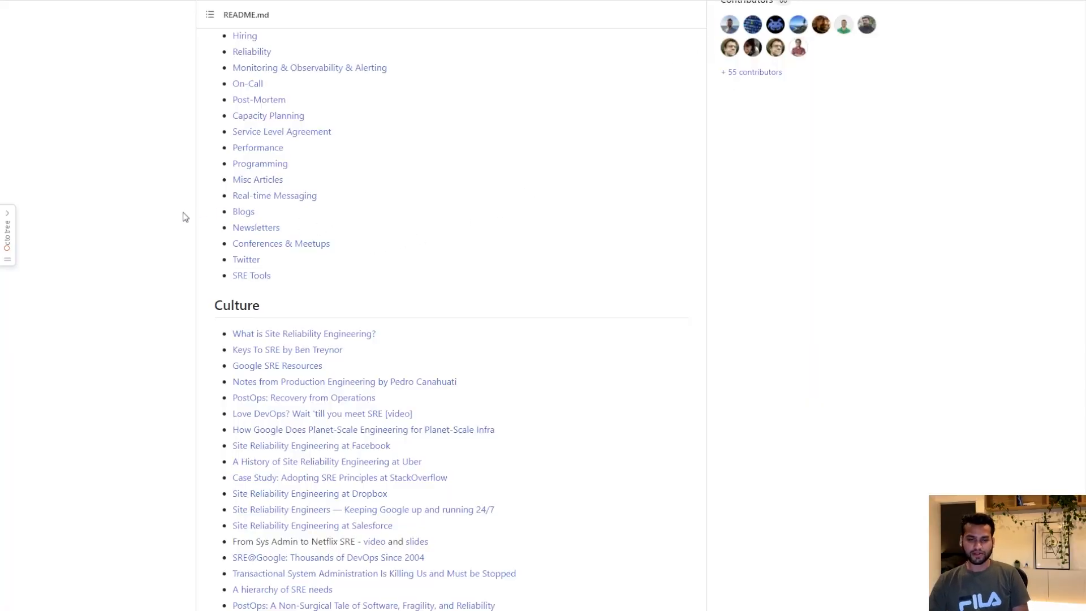
Step: Scroll the awesome-sre README through Culture, Education, Books, On-Call to Post-Mortem
scroll("up", 3)
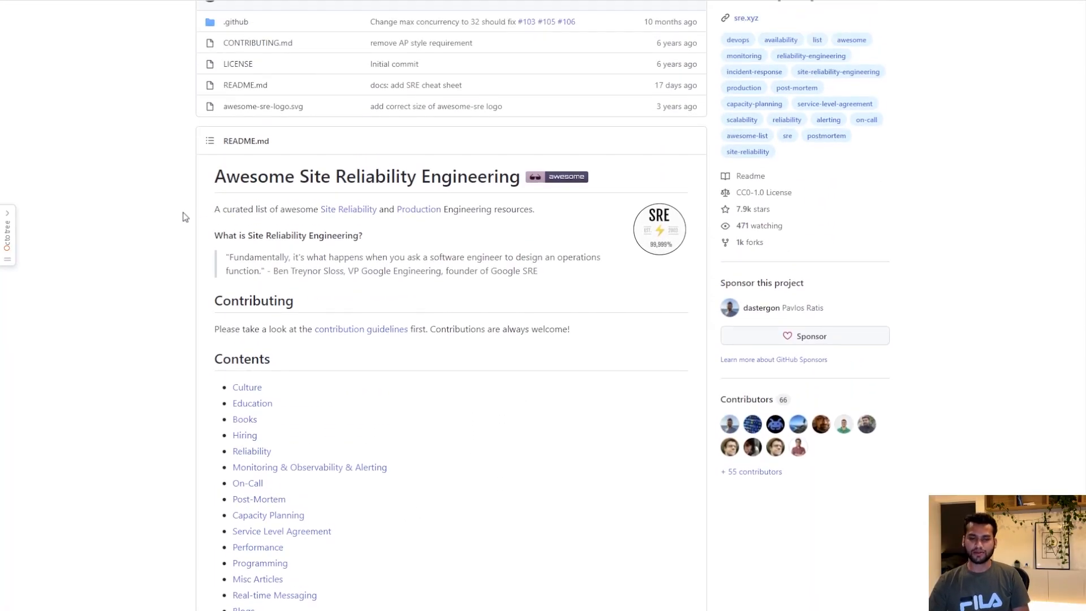
scroll("down", 3)
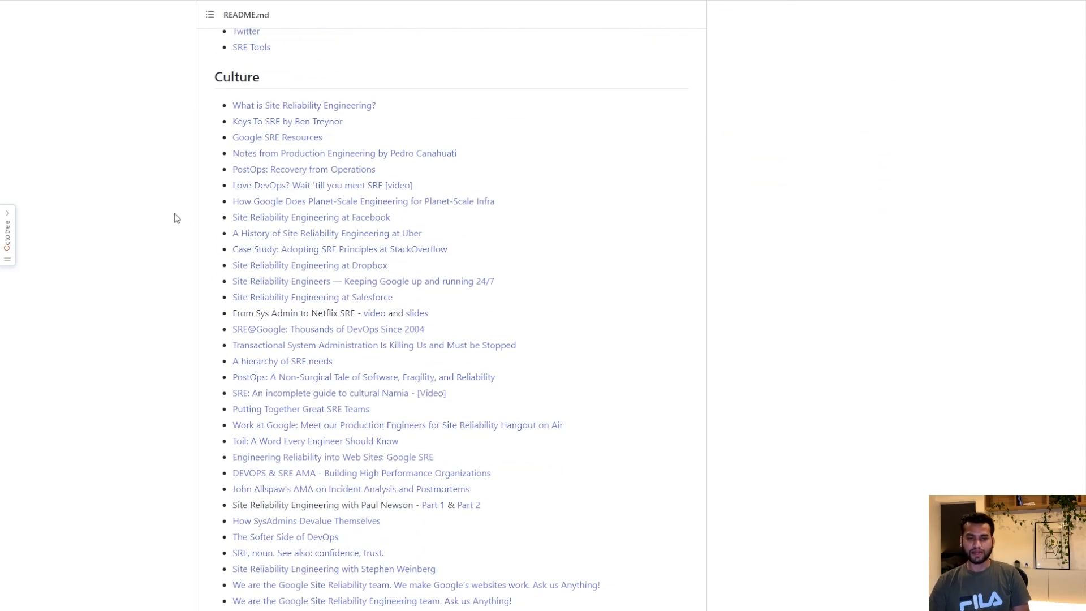
scroll("down", 3)
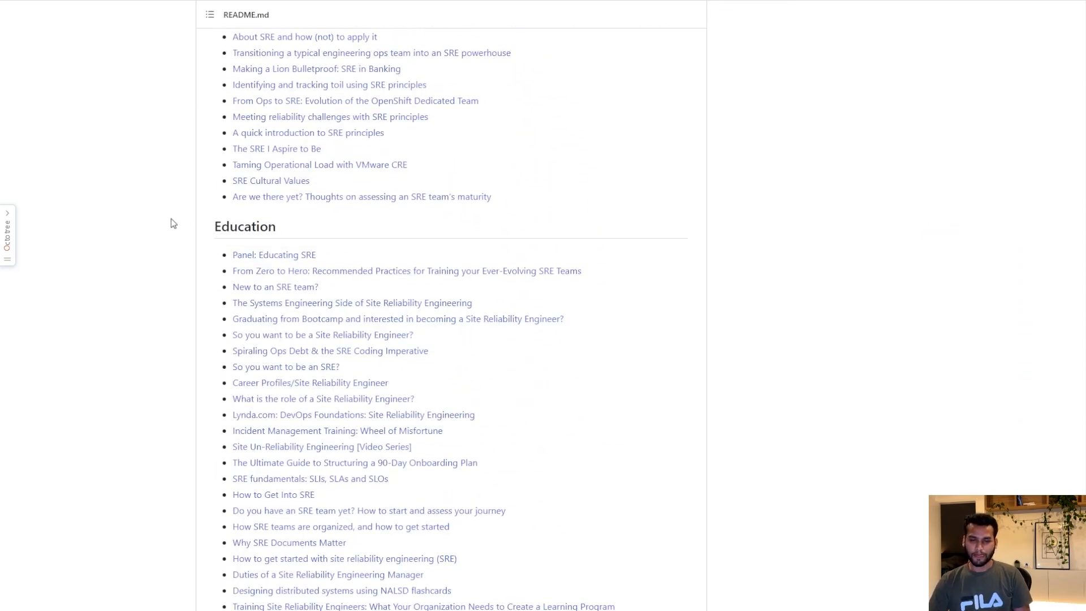
scroll("down", 3)
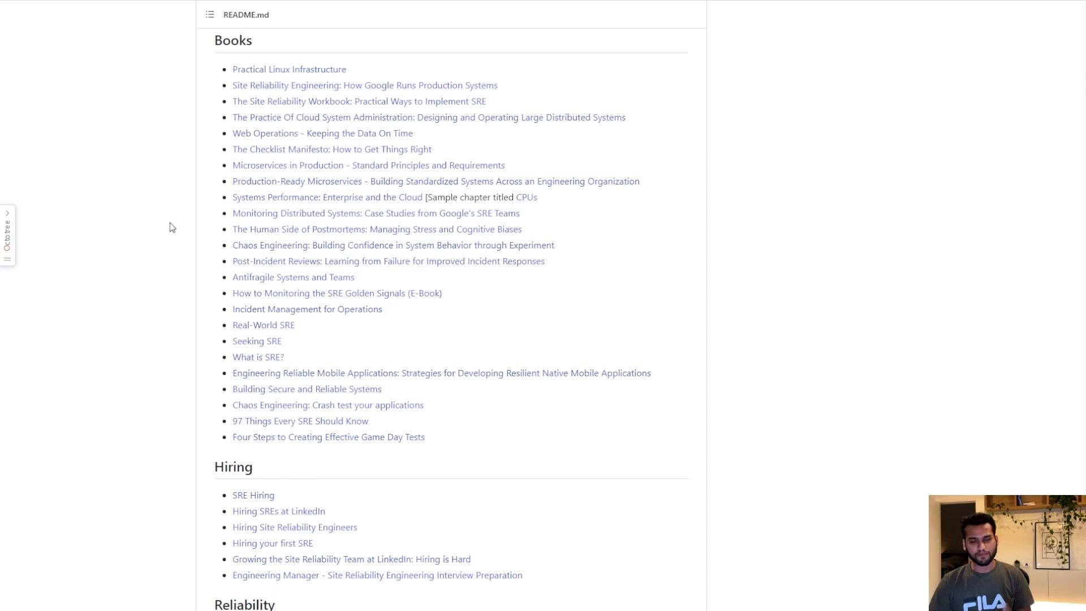
scroll("down", 3)
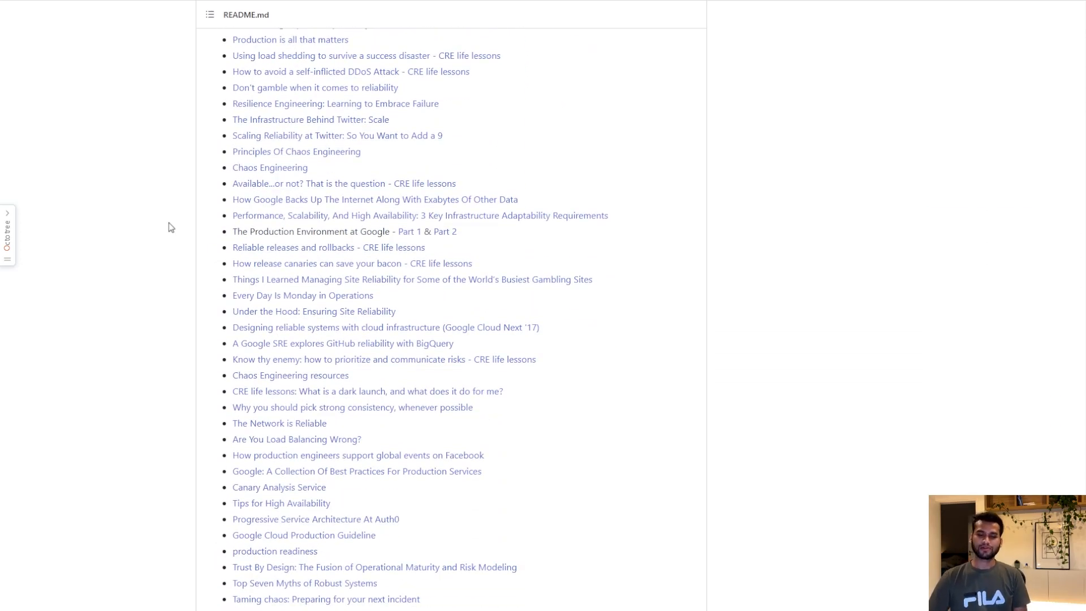
scroll("down", 3)
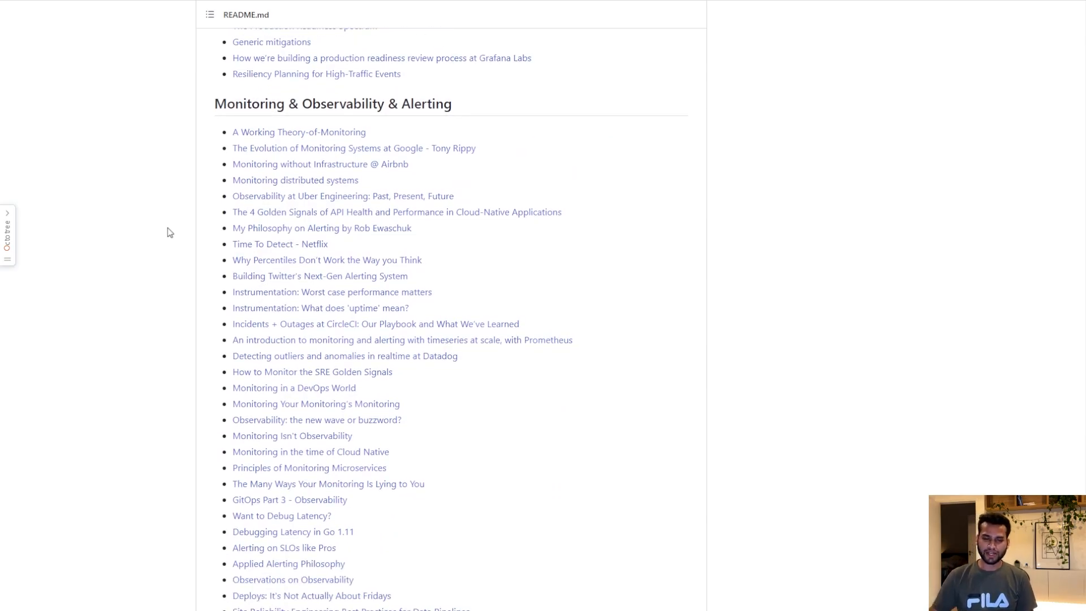
scroll("down", 3)
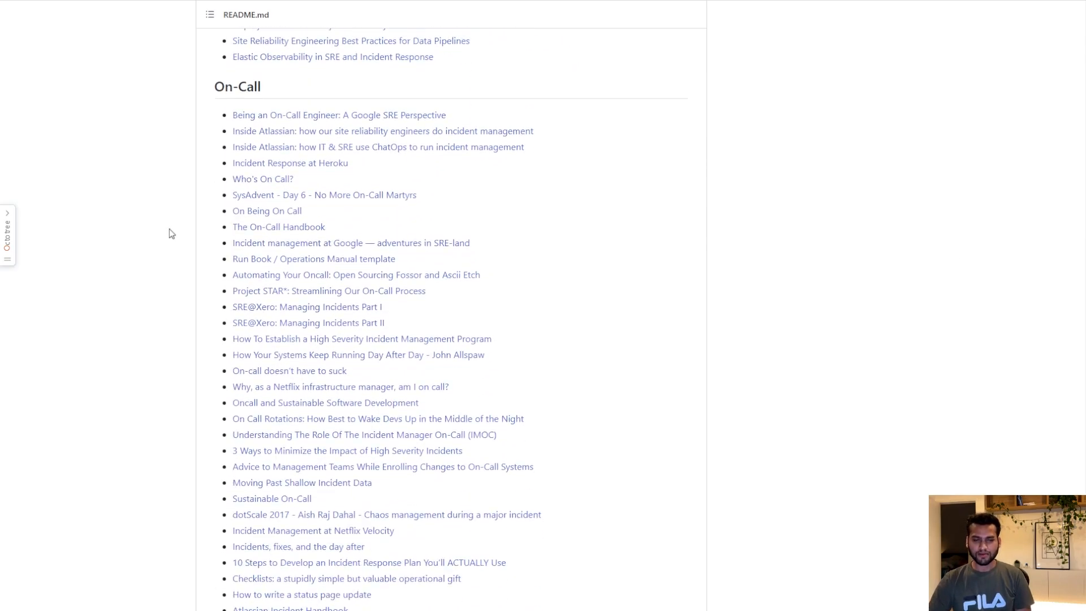
scroll("down", 3)
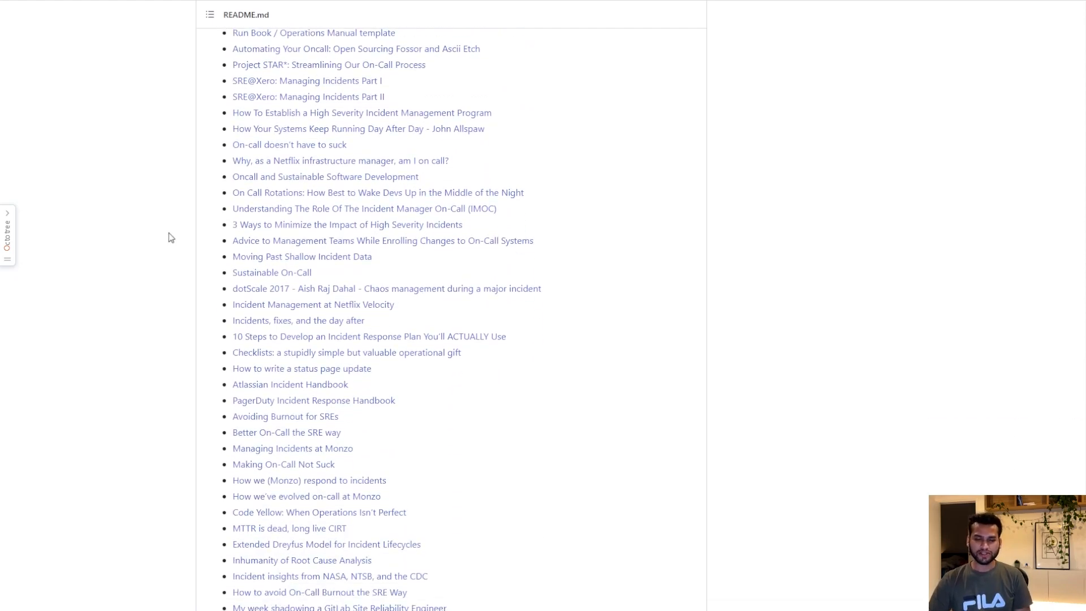
scroll("up", 3)
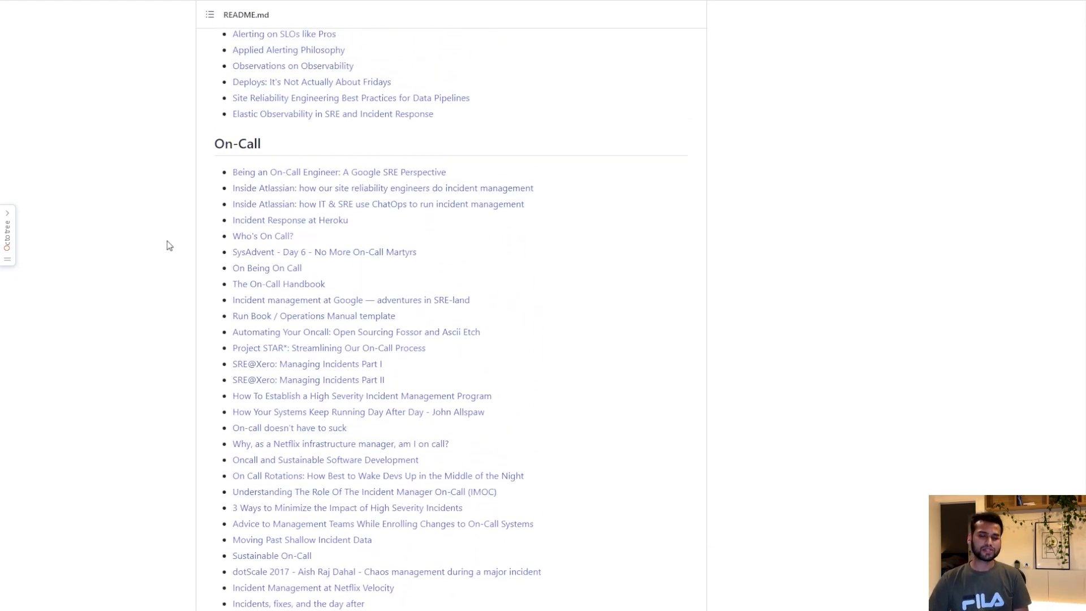
scroll("down", 3)
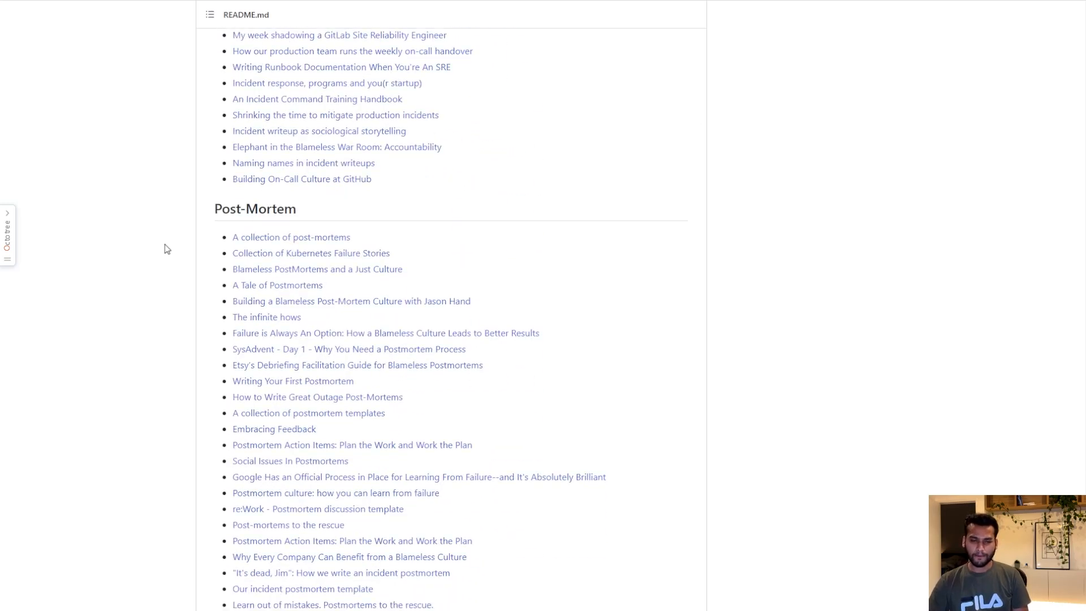
scroll("down", 3)
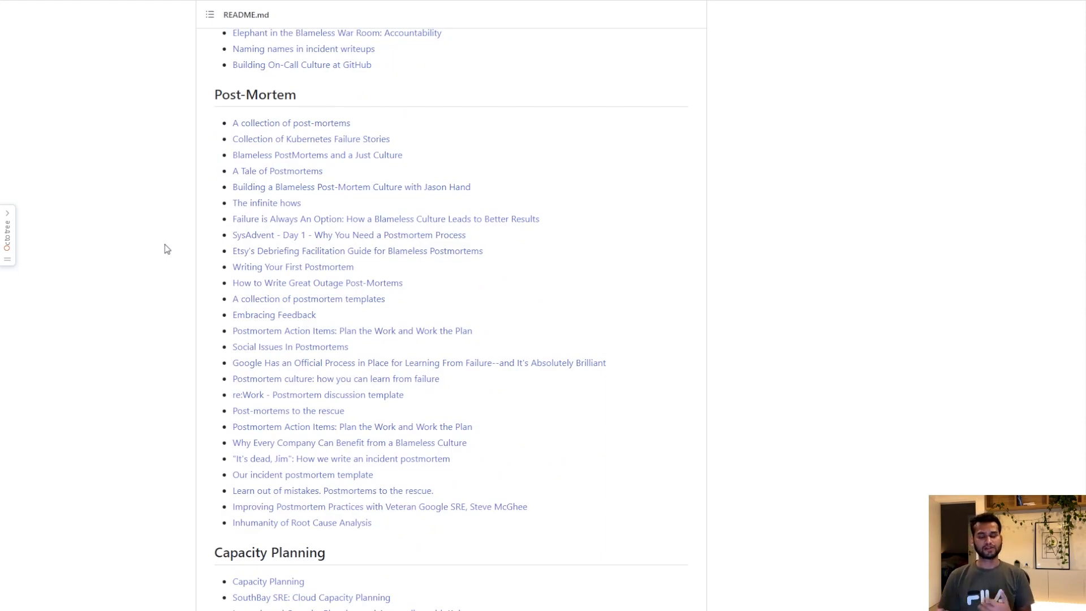
mouse_move(137, 146)
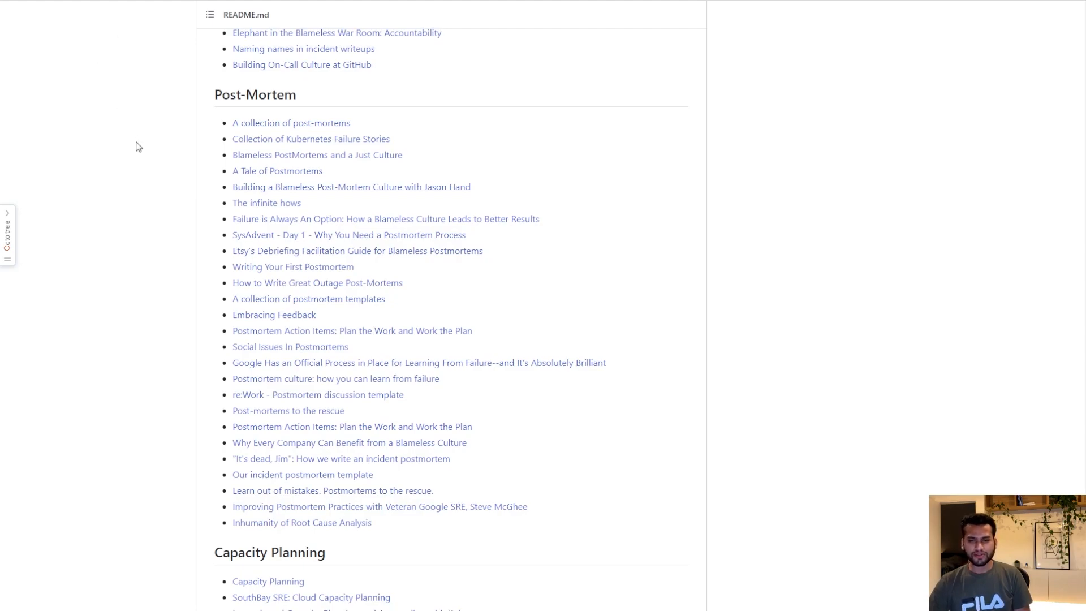